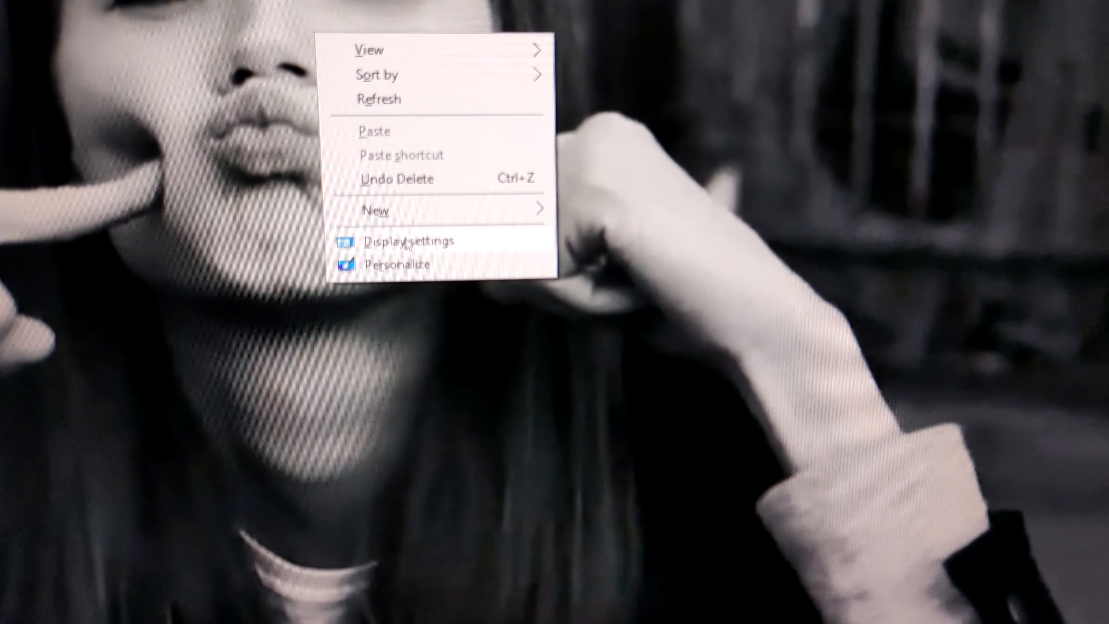
Open Display settings from the desktop context menu.
left_click(408, 241)
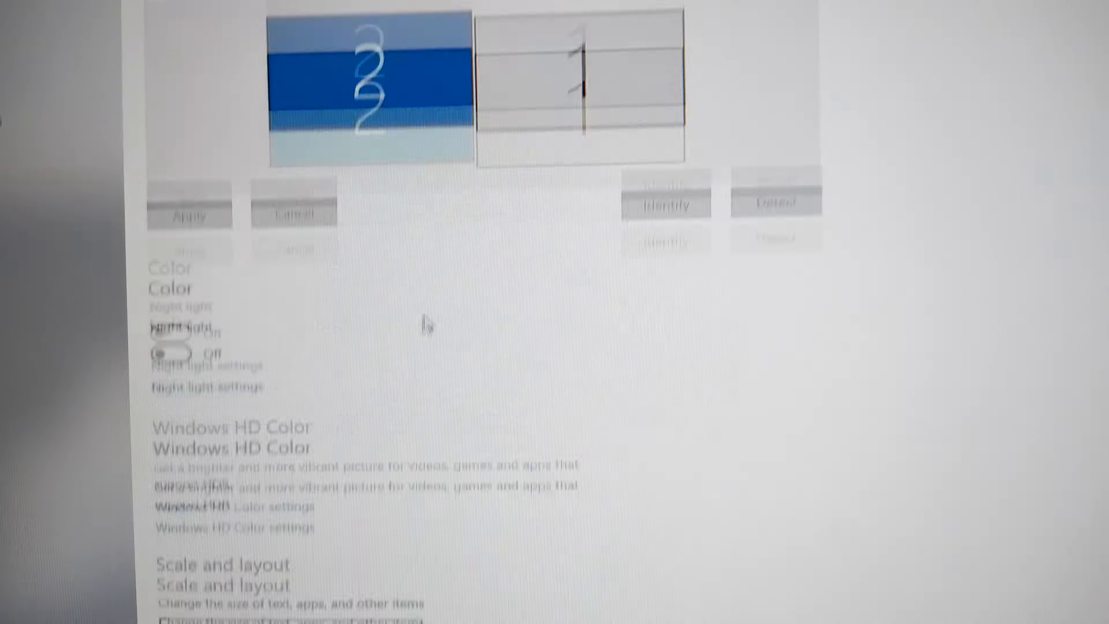
Under Multiple displays, enable 'Make this my main display' for the selected monitor.
scroll("down", 3)
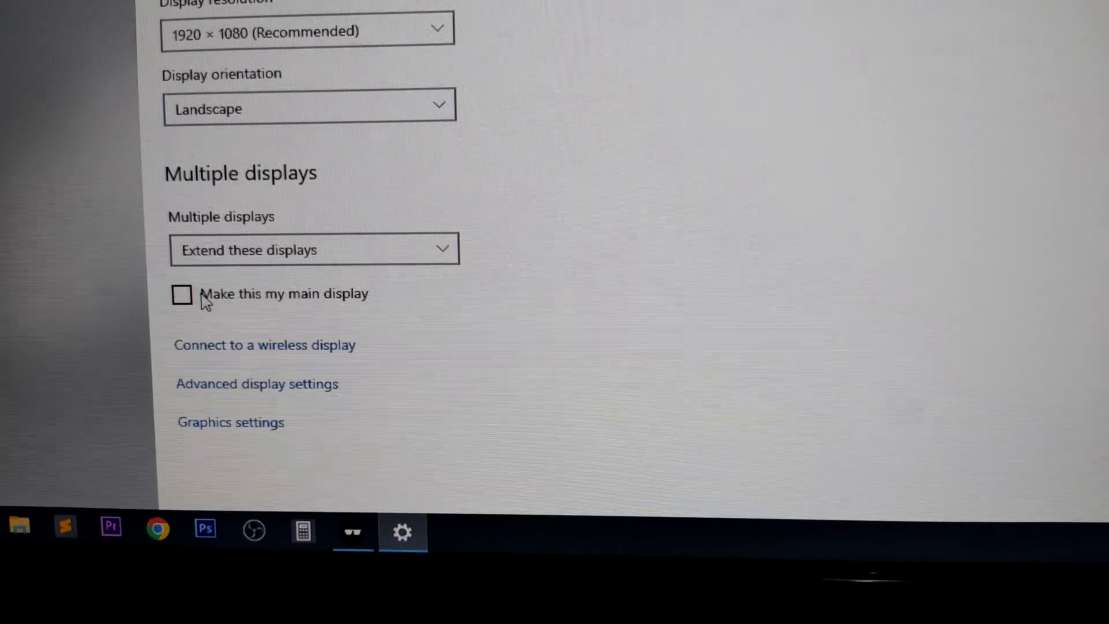
left_click(181, 298)
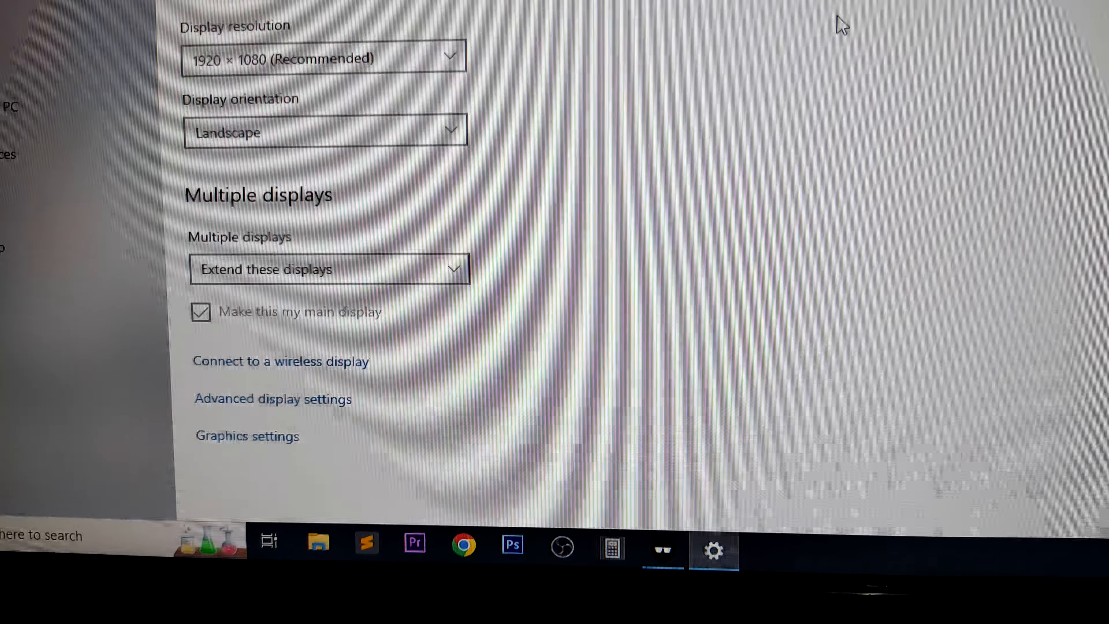